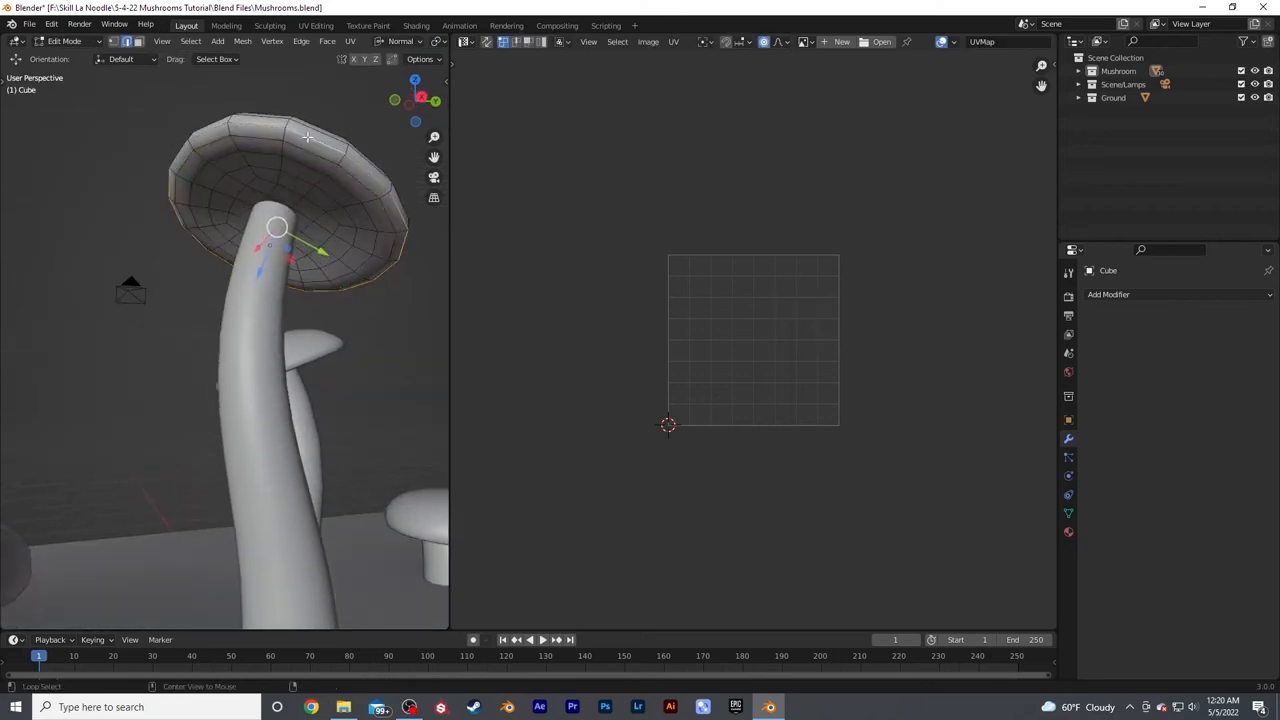
Unwrap the mushroom so the stem forms a long strip and the cap two round islands.
{"action": "key", "text": "Tab"}
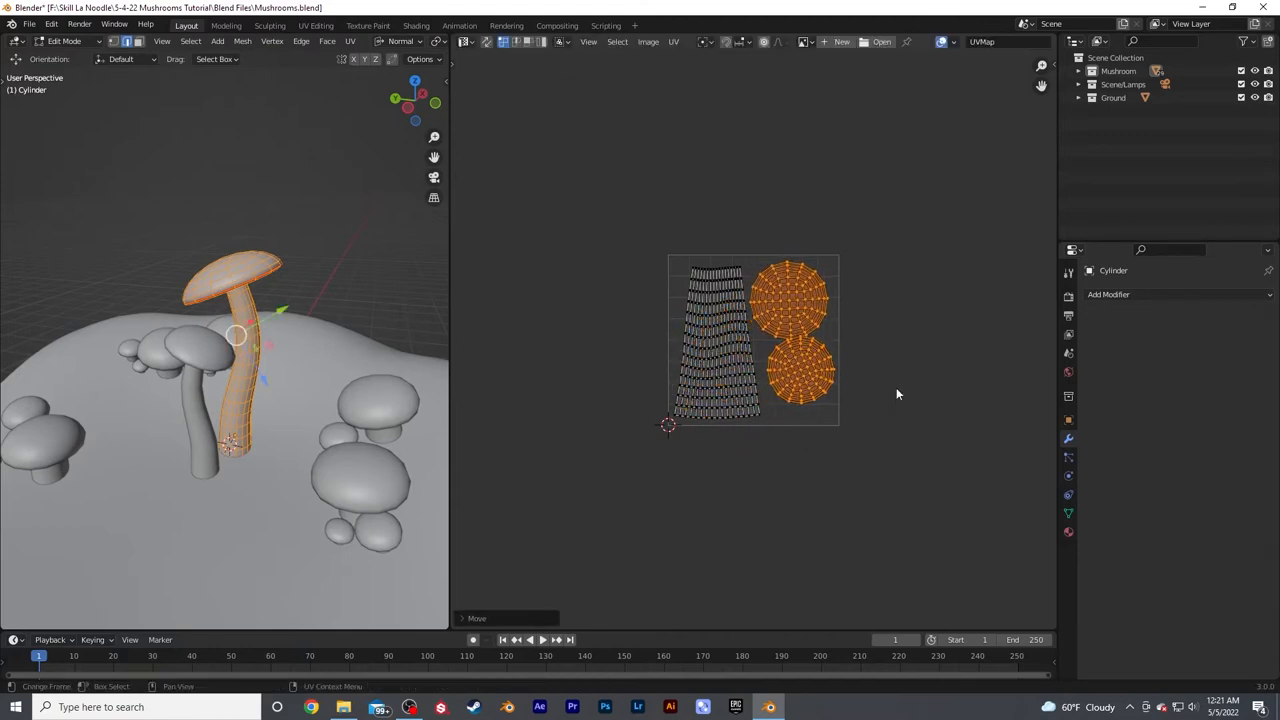
{"action": "left_click", "coordinate": [810, 380]}
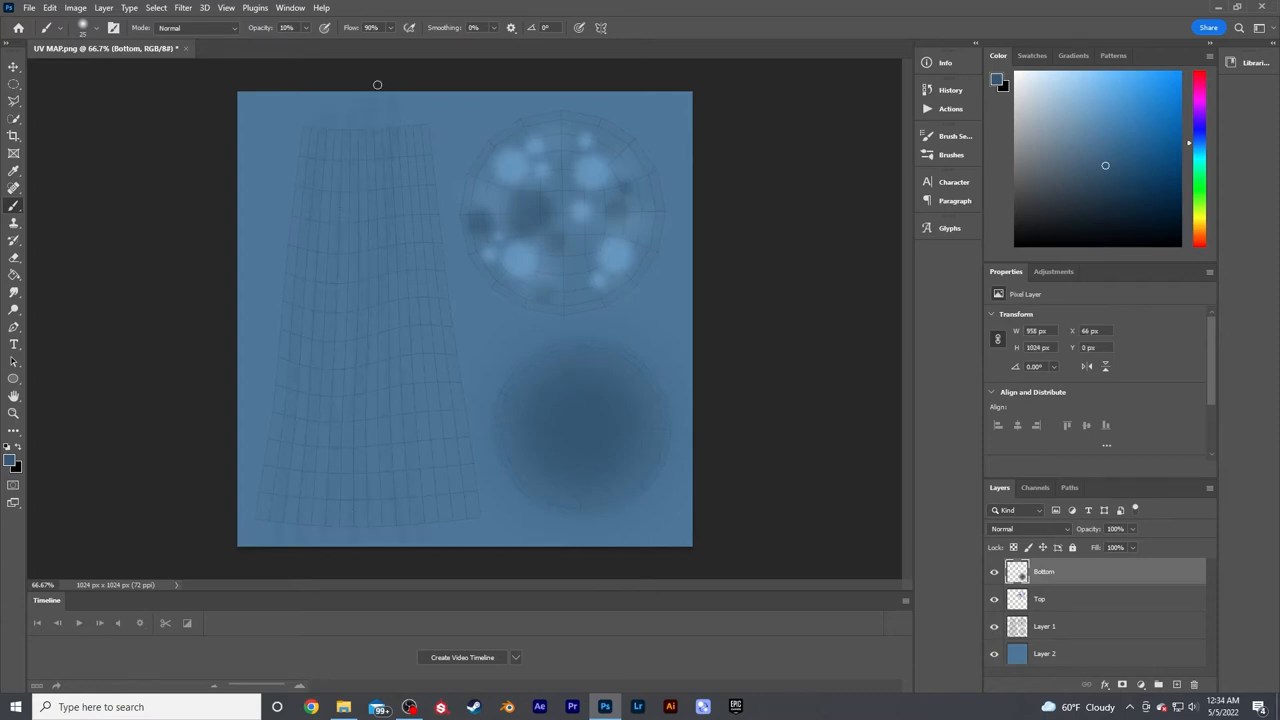
Paint soft darker shading onto the mushroom texture's underside layer.
{"action": "left_click", "coordinate": [29, 8]}
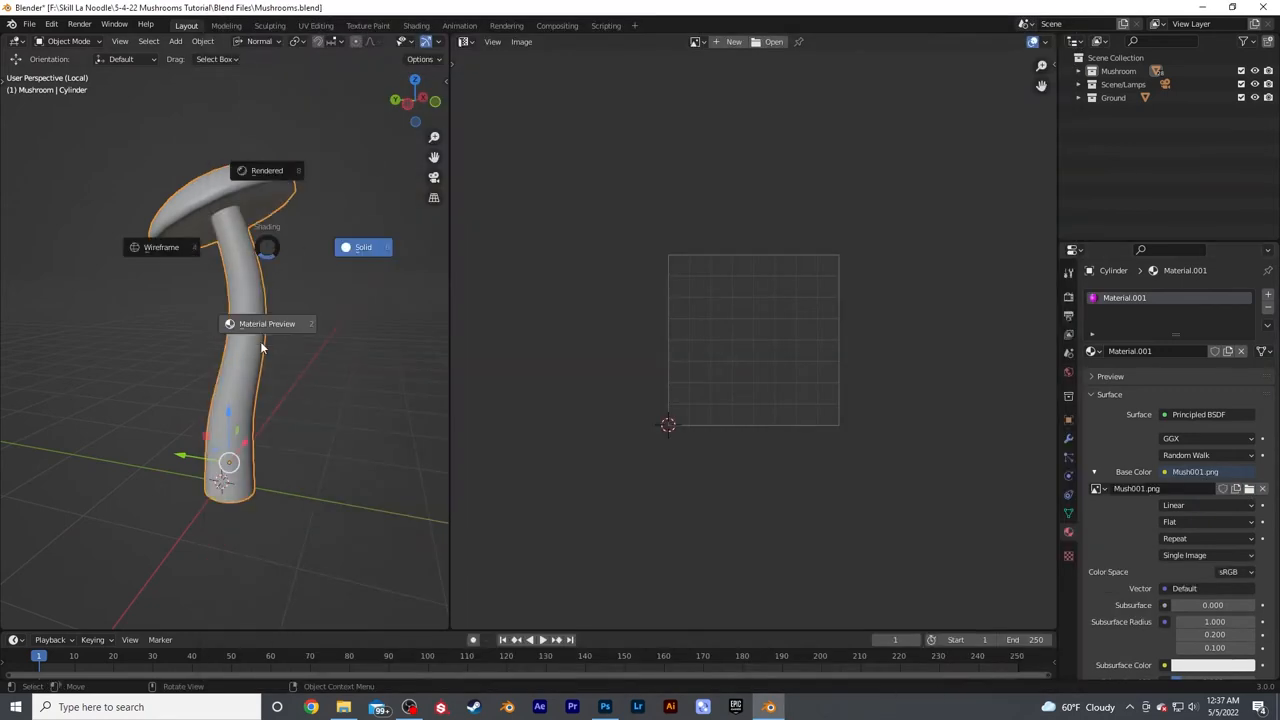
Preview the mushroom with its painted texture in Material Preview shading.
{"action": "left_click", "coordinate": [362, 247]}
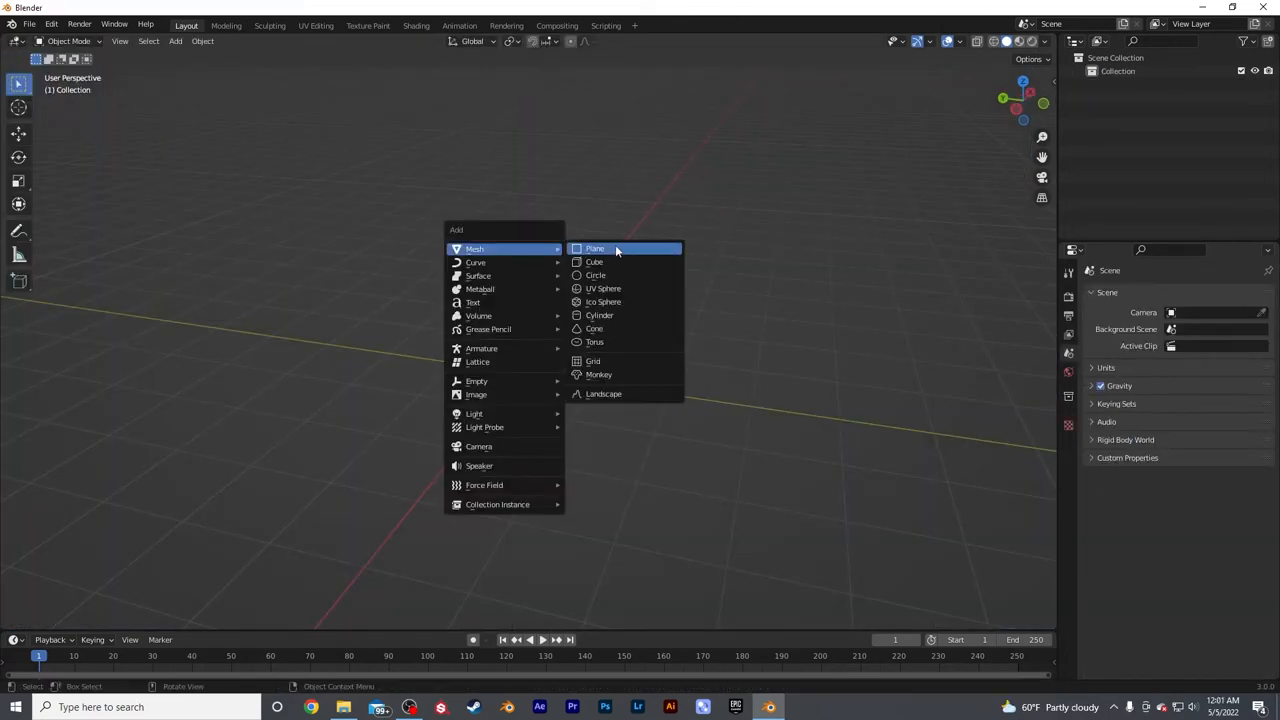
Add a subdivided plane and pull its faces up into a rolling hill with proportional editing.
{"action": "left_click", "coordinate": [595, 248]}
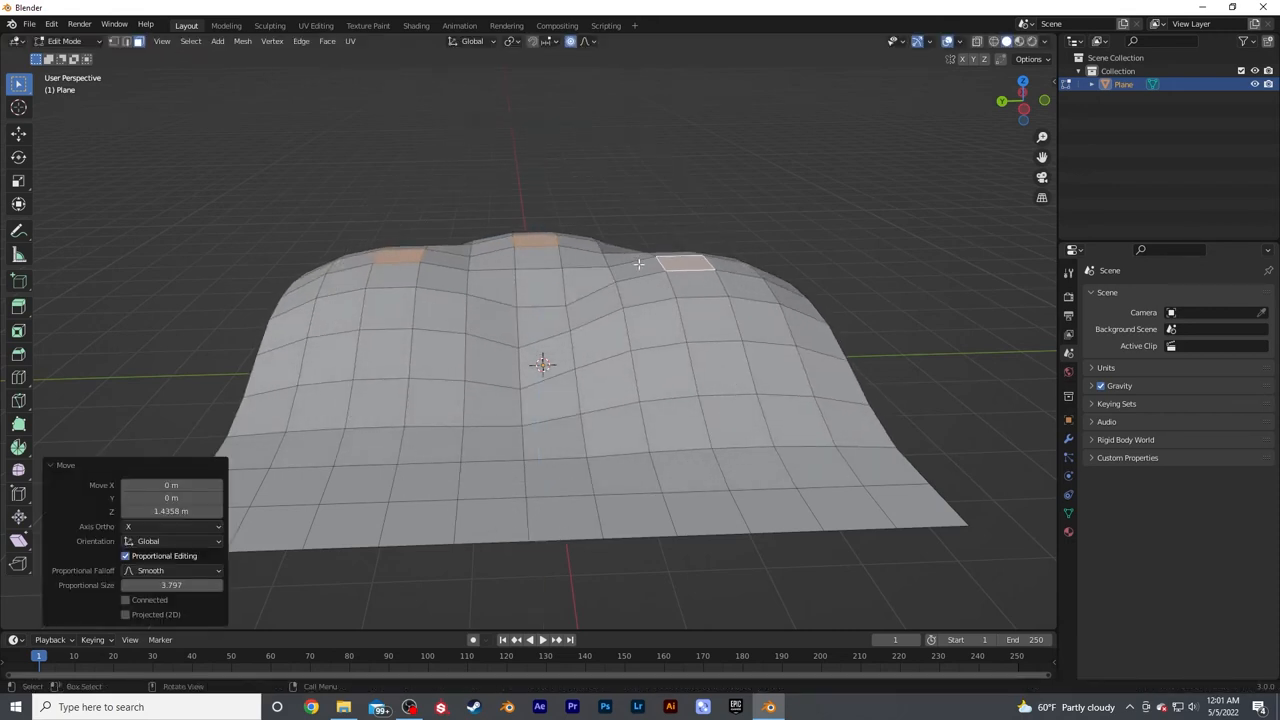
{"action": "left_click_drag", "start_coordinate": [640, 360], "coordinate": [430, 380]}
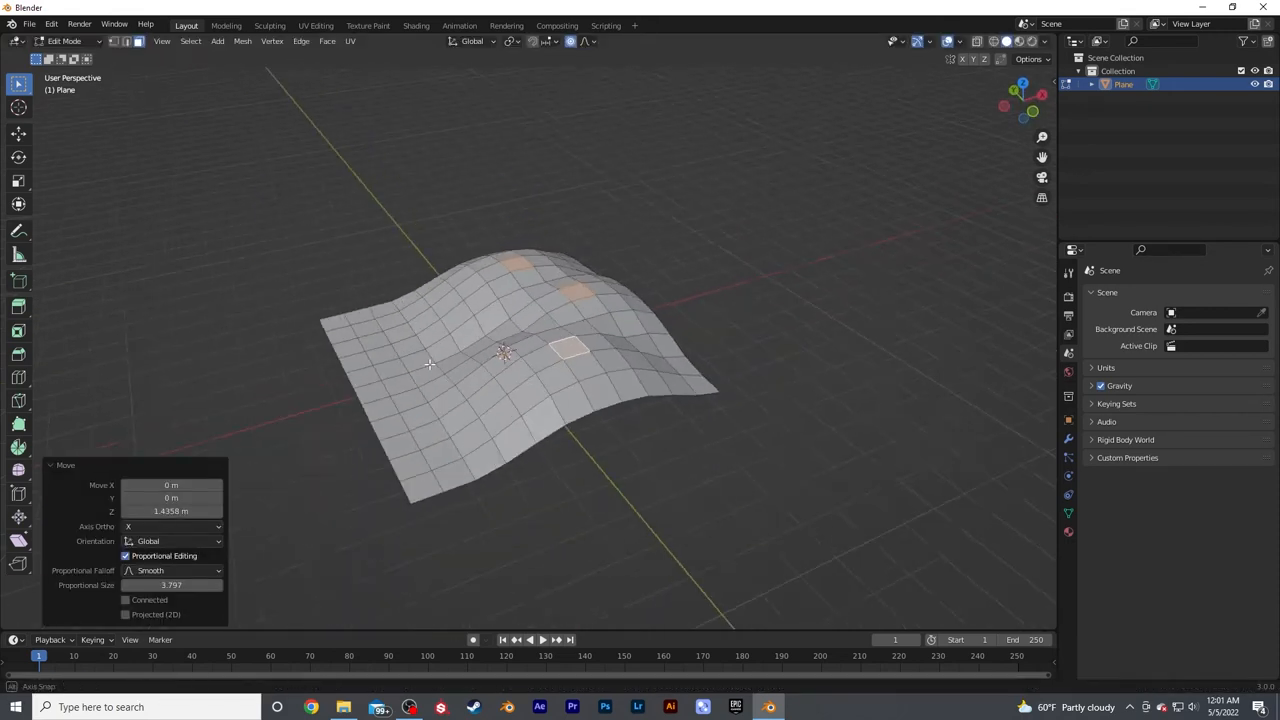
{"action": "key", "text": "s"}
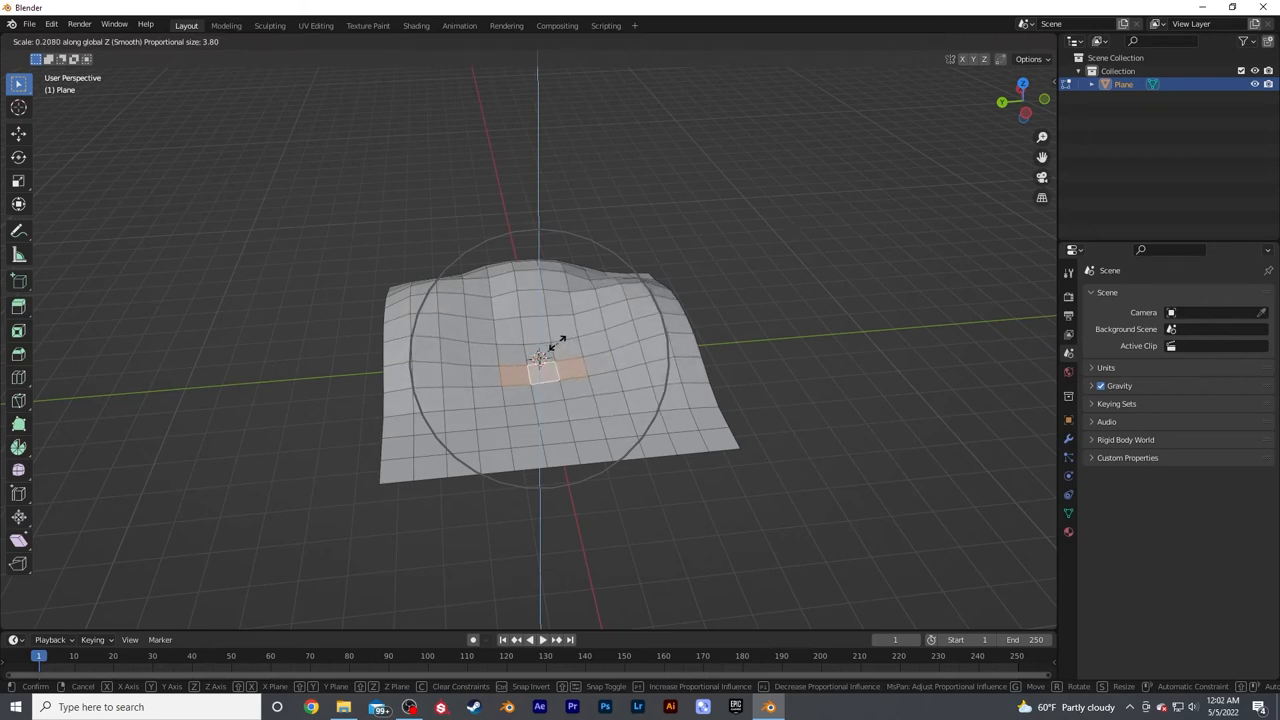
{"action": "right_click", "coordinate": [547, 360]}
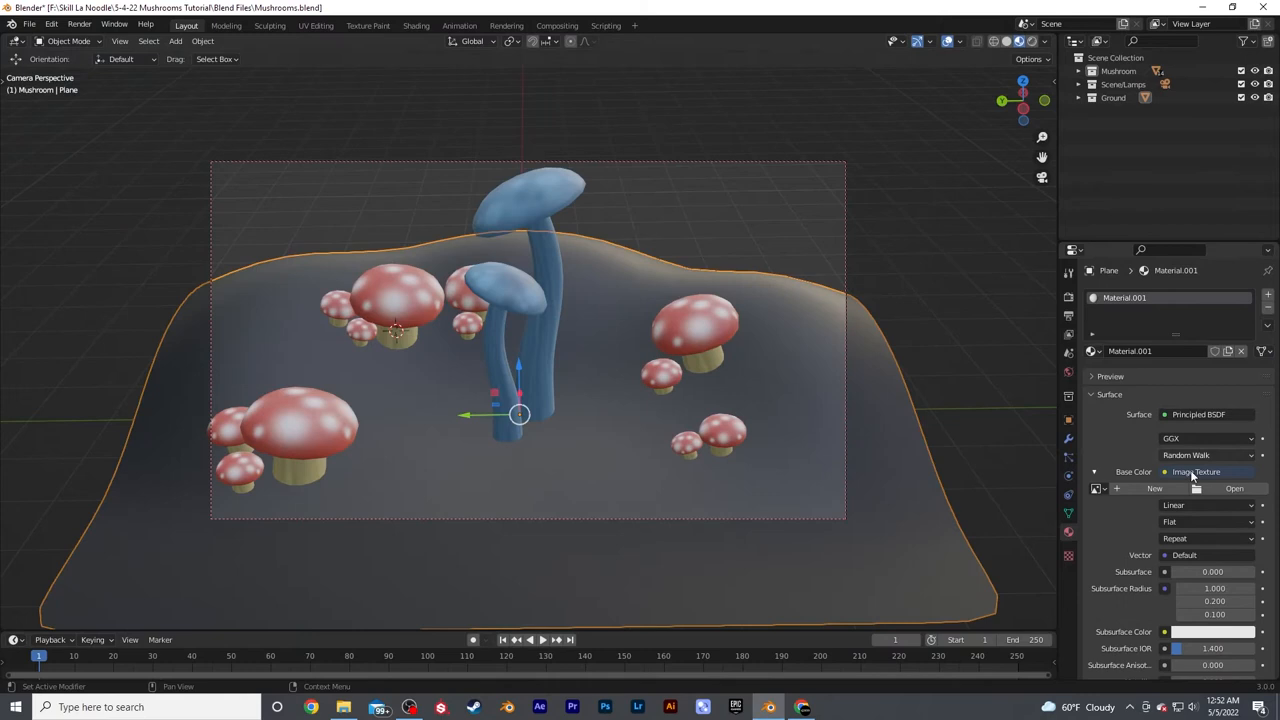
Load an image texture into the hill material's base colour.
{"action": "left_click", "coordinate": [1234, 488]}
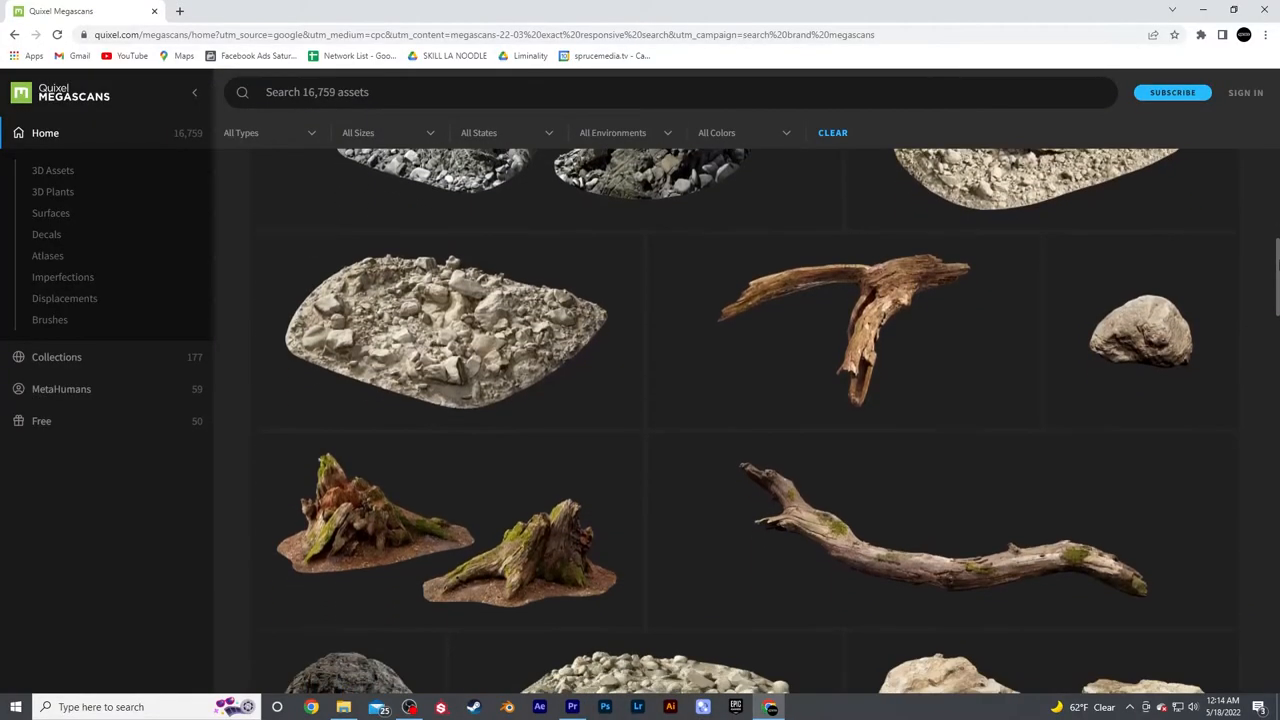
Scroll through the Megascans library of rock, driftwood and stump assets.
{"action": "scroll", "scroll_direction": "down", "scroll_amount": 3}
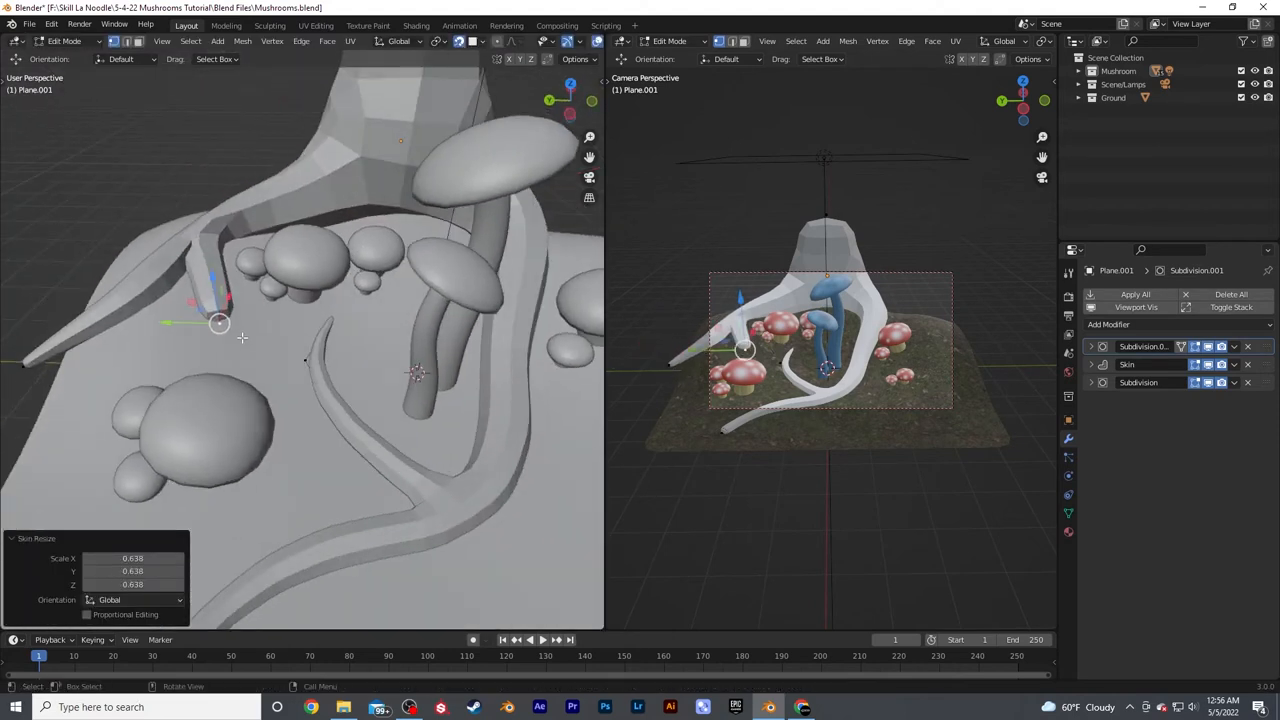
Resize the root thickness at a trunk vertex and inspect the bark-textured result.
{"action": "key", "text": "e"}
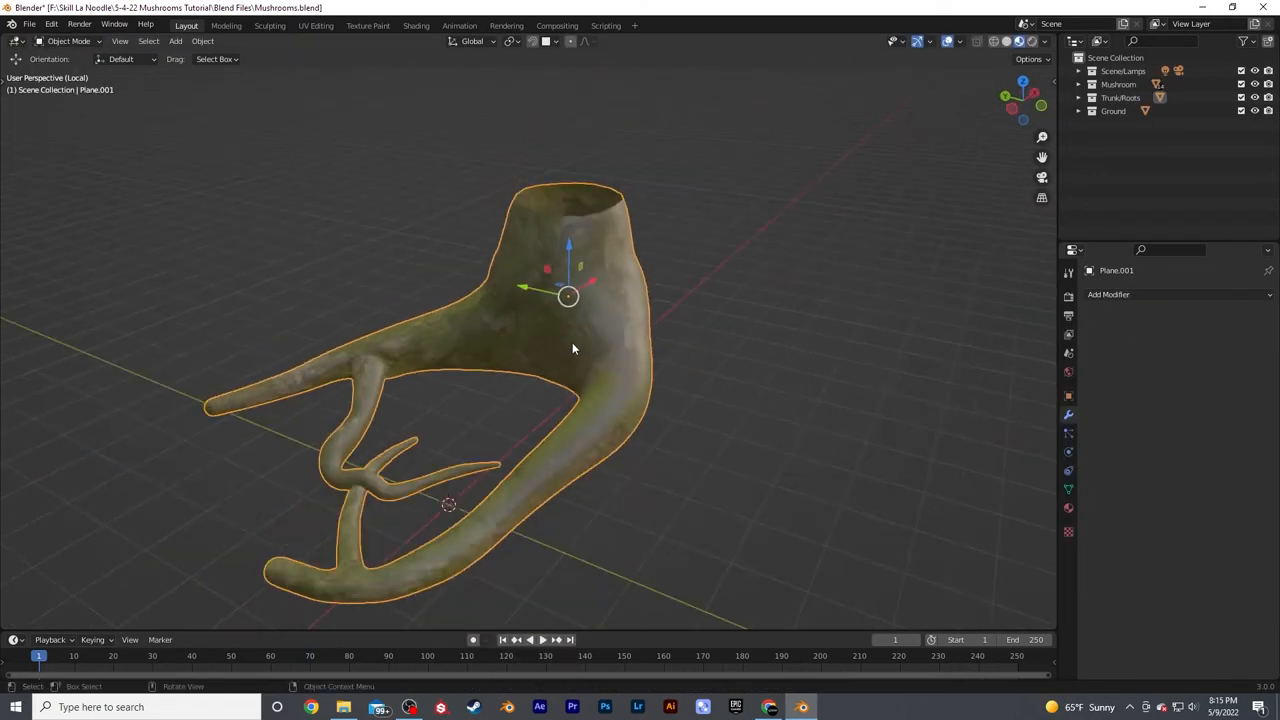
{"action": "left_click_drag", "start_coordinate": [575, 348], "coordinate": [560, 330]}
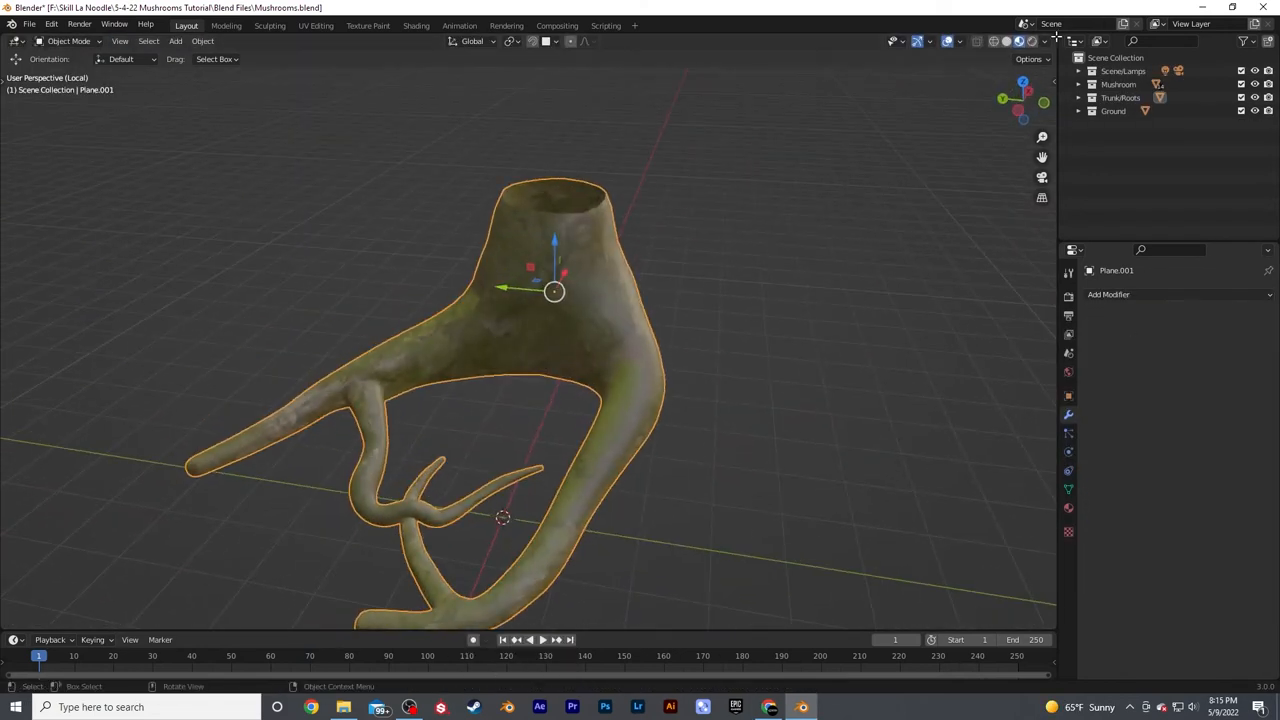